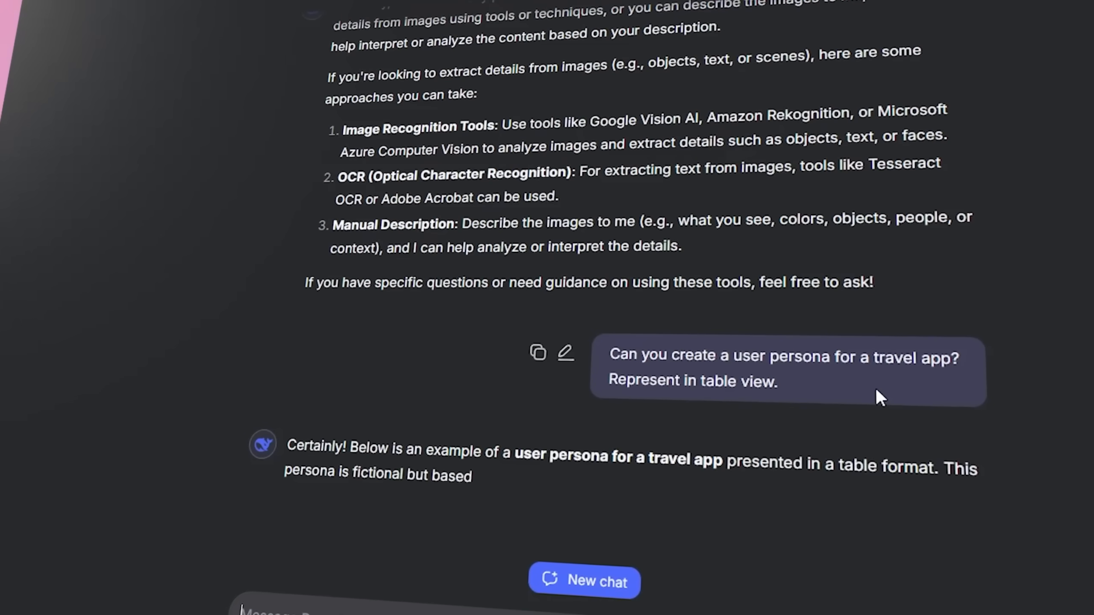
Scroll through the streamed user persona table and continue into the chat input area
{"action": "scroll", "scroll_direction": "down", "scroll_amount": 3}
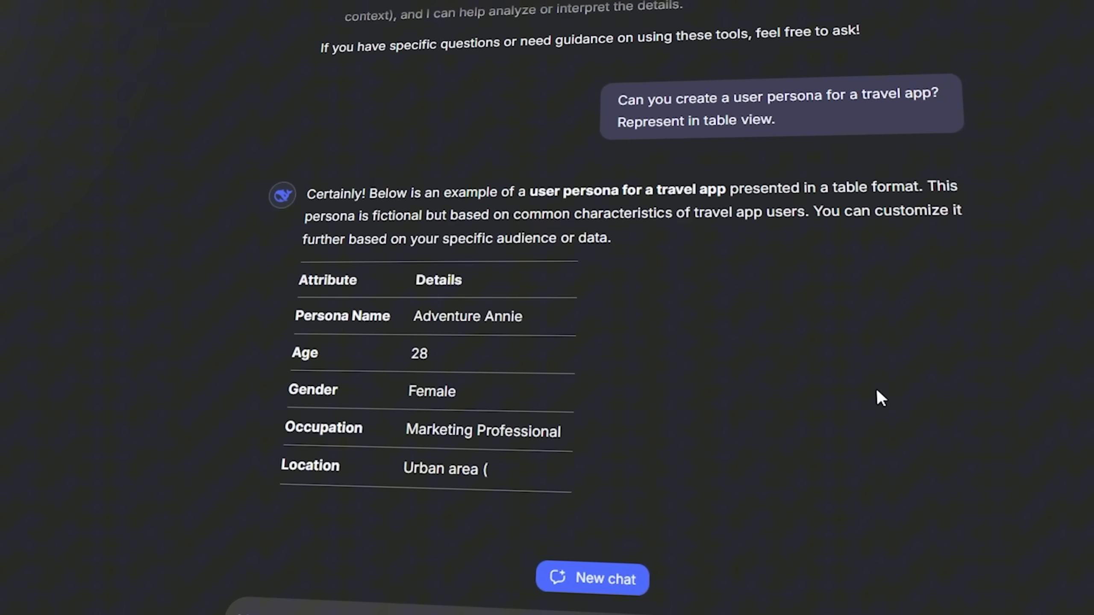
{"action": "scroll", "scroll_direction": "down", "scroll_amount": 3}
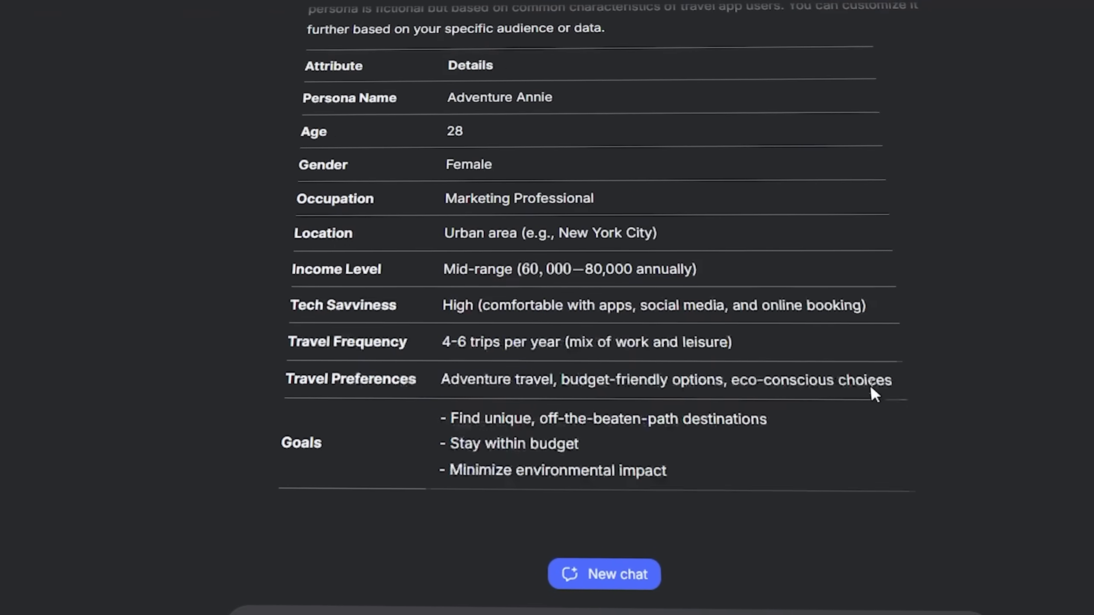
{"action": "left_click", "coordinate": [605, 574]}
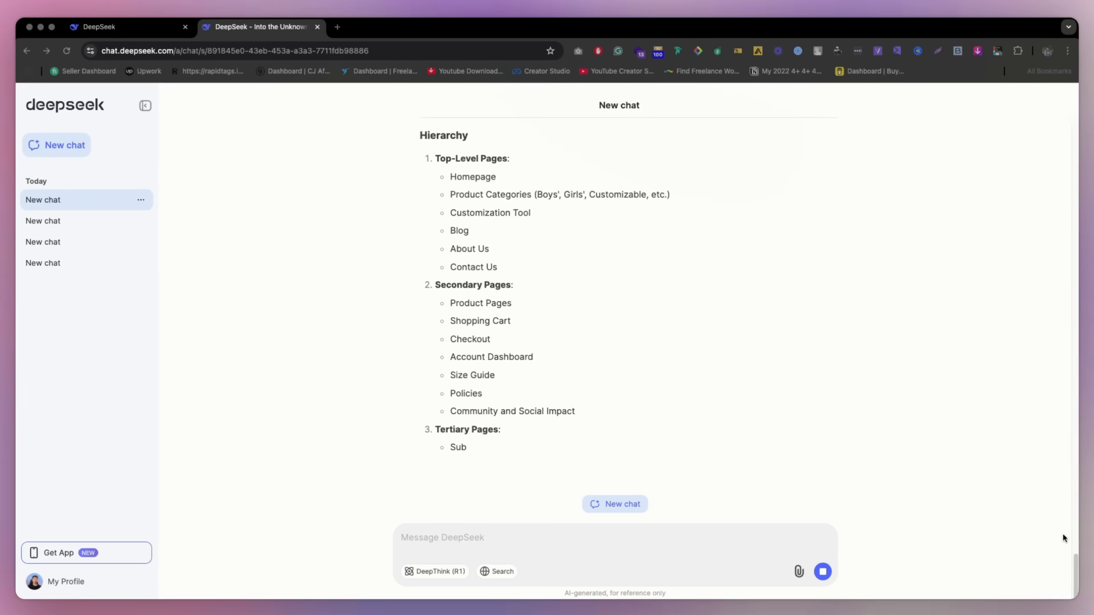
Scroll the website structure reply toward the policies, community and newsletter sections
{"action": "scroll", "scroll_direction": "down", "scroll_amount": 3}
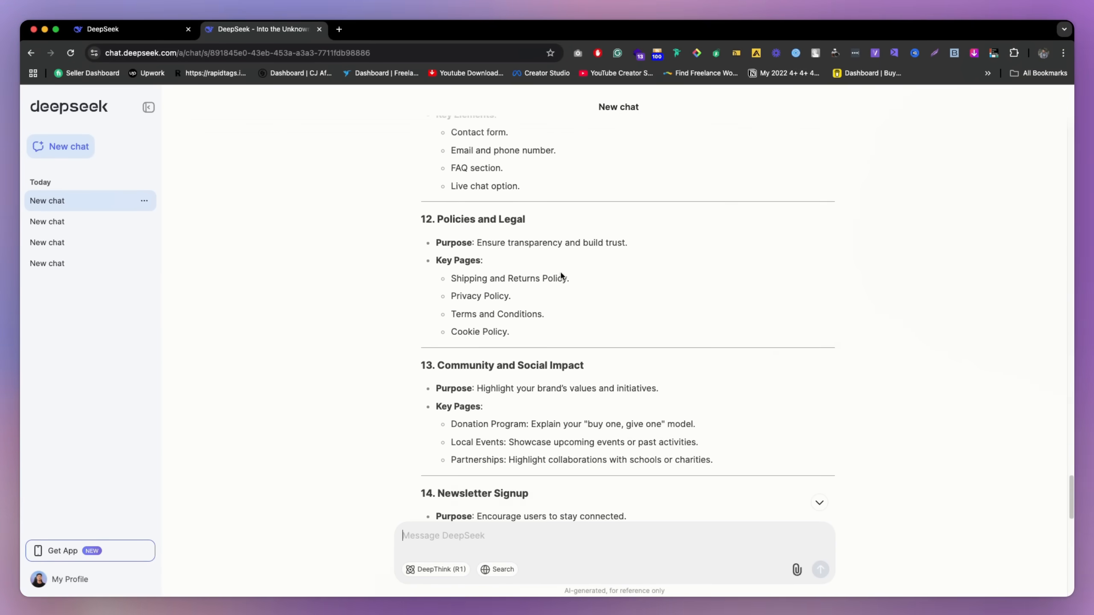